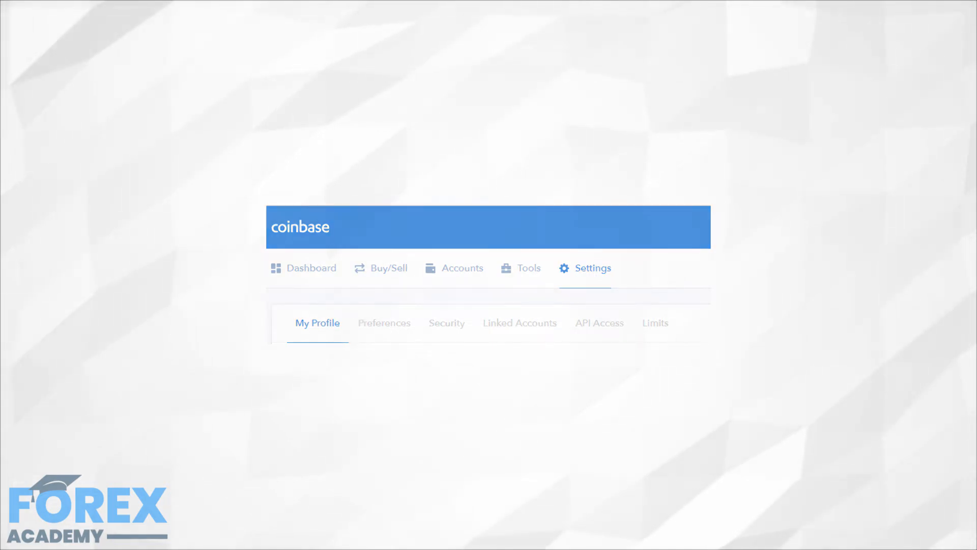
# - Go to the Linked Accounts settings, which list no linked accounts yet
pyautogui.click(519, 323)
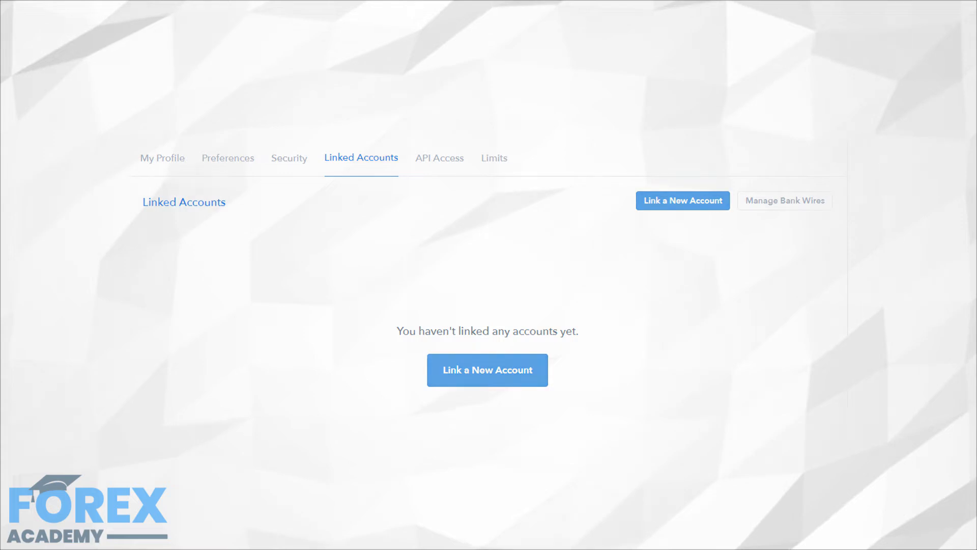
# - Start linking a new account, reaching the empty Link Your Card form
pyautogui.click(487, 369)
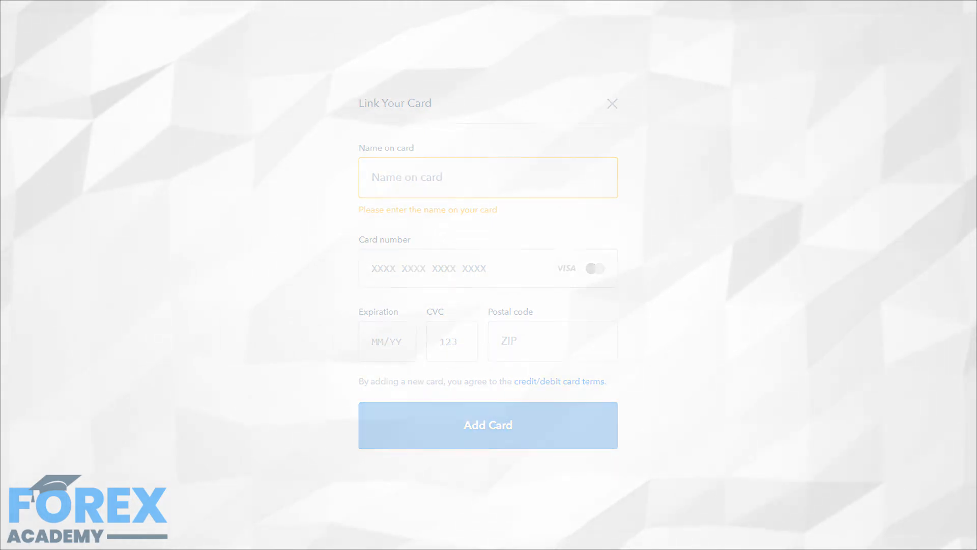
# - Leave the card form for the Dashboard listing Bitcoin, Bitcoin Cash, Ethereum and Litecoin prices
pyautogui.click(487, 425)
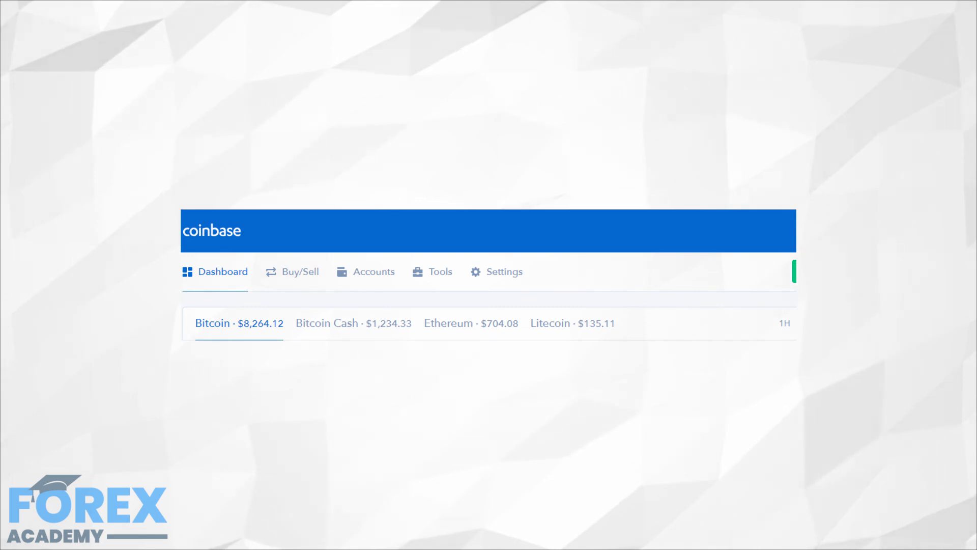
# - Submit a Bitcoin buy paid by bank ACH, reaching the Confirm Buy prompt
pyautogui.click(299, 271)
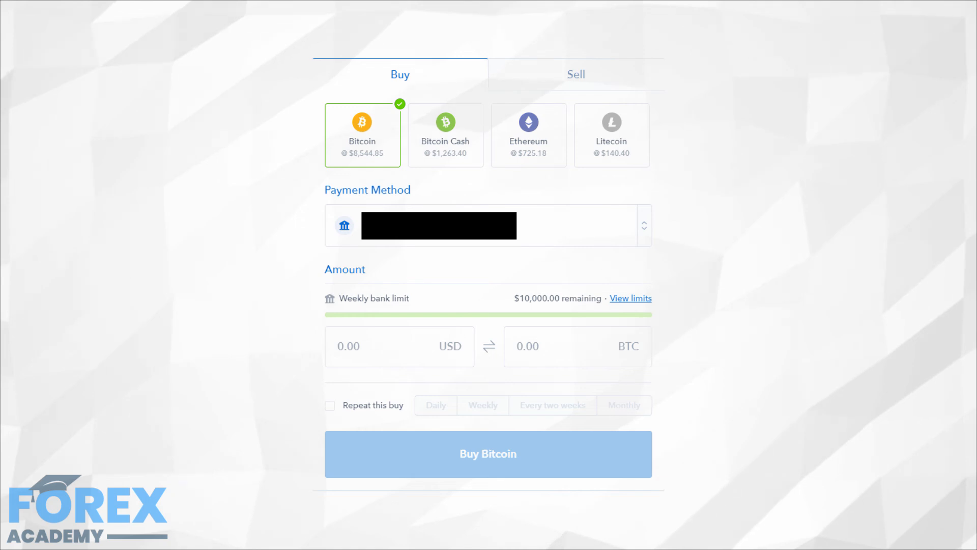
pyautogui.click(488, 454)
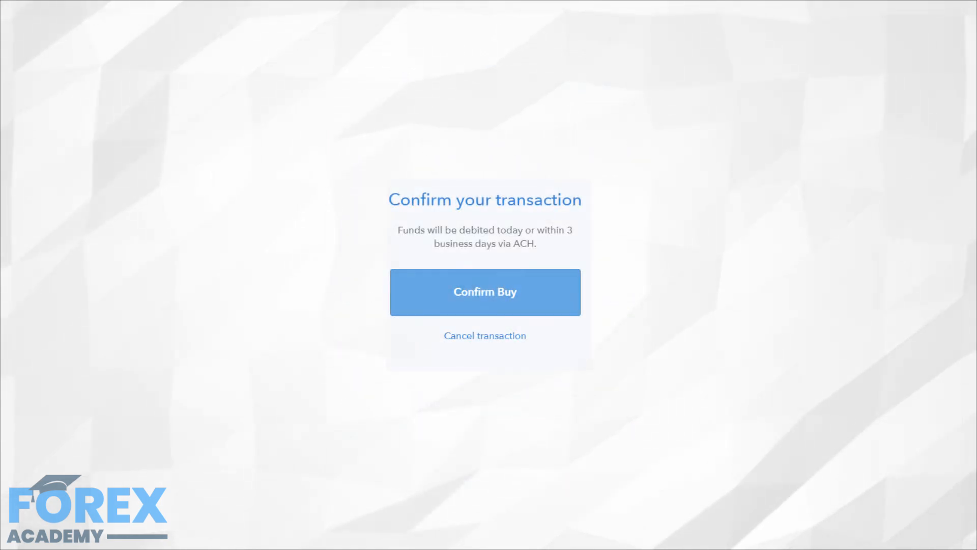